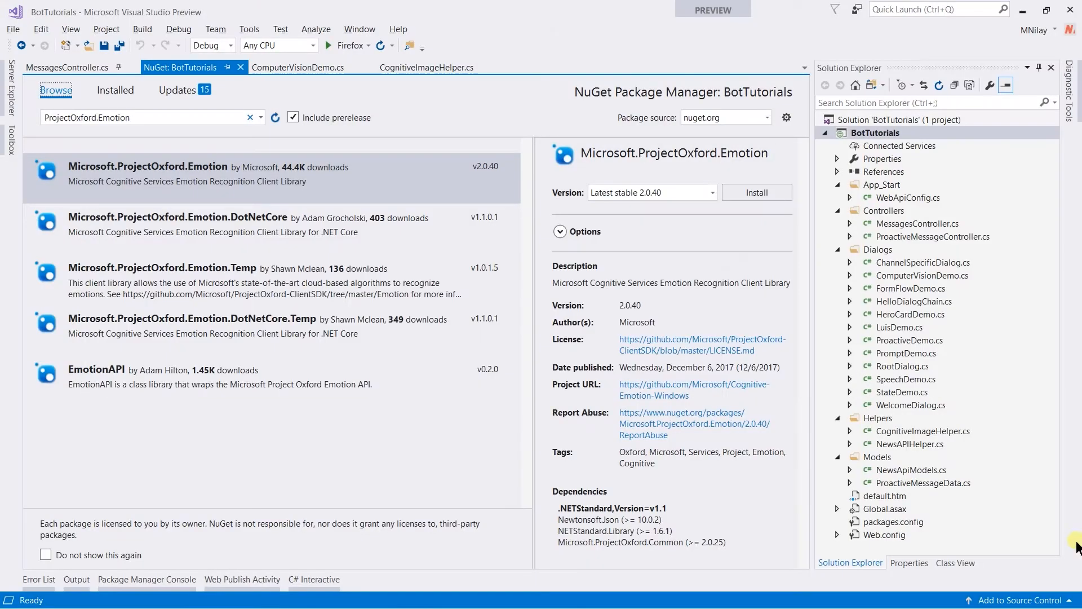
mouse_move(127, 180)
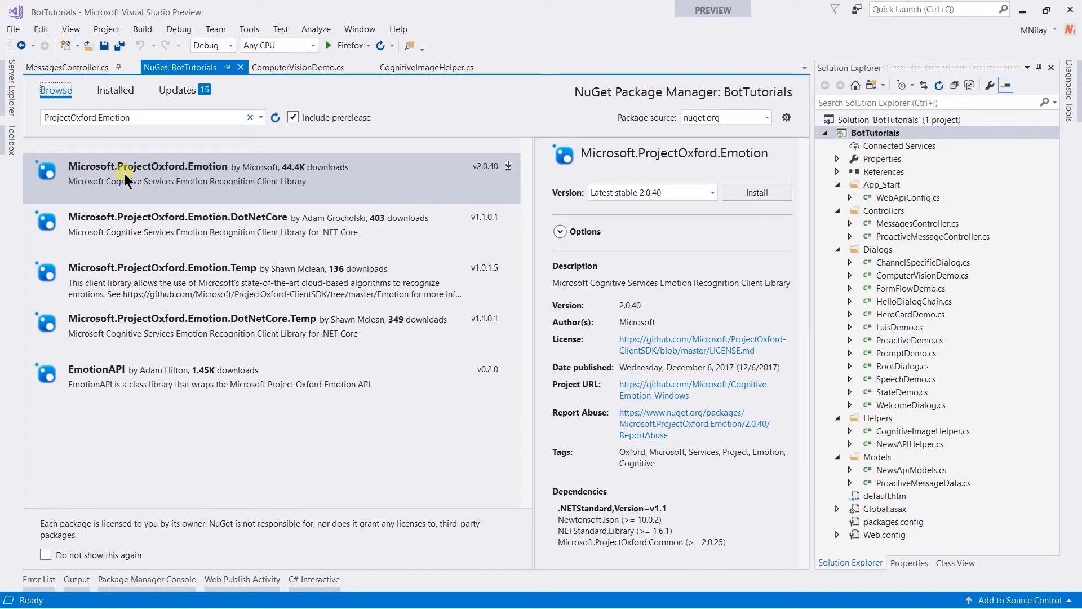
mouse_move(182, 171)
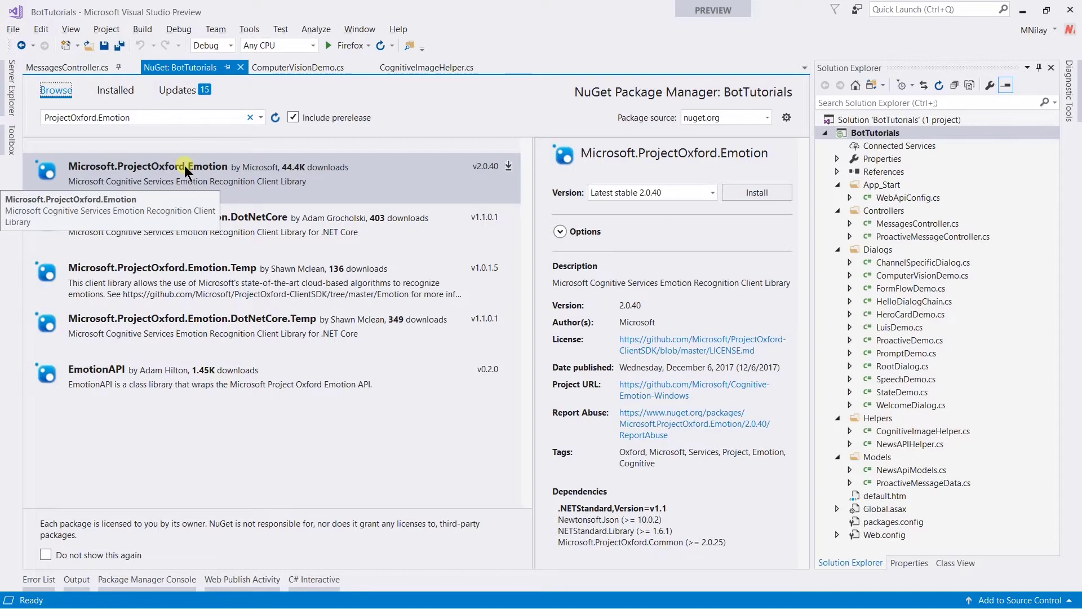
Switch to the CognitiveImageHelper.cs code after reviewing the Emotion NuGet package
click(427, 67)
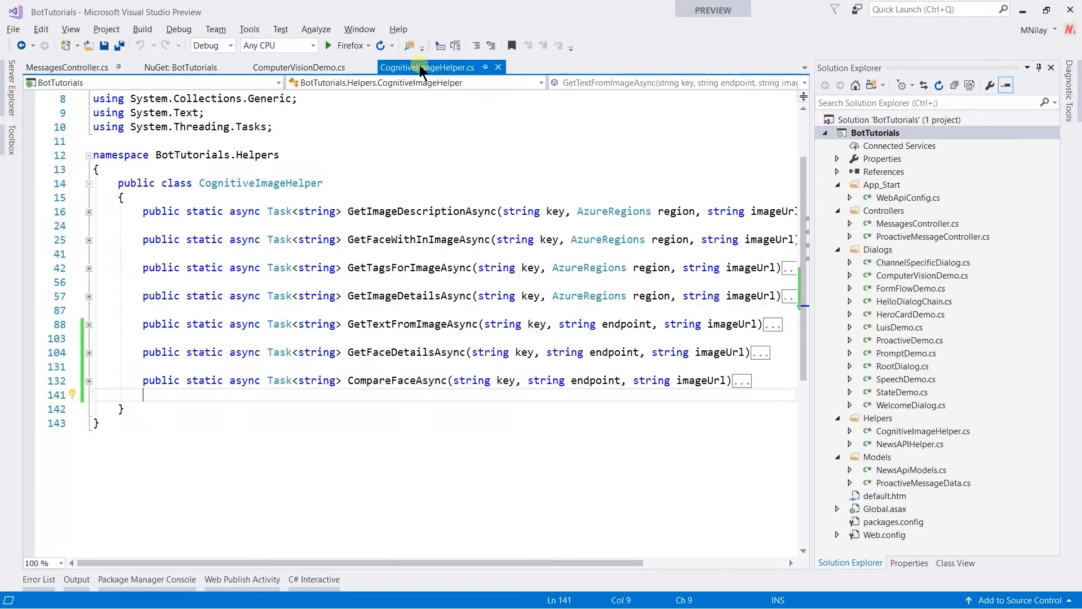
Write GetEmotionsAsync requesting FaceAttributeType.Emotion, appending the ranked top emotion as 'Top Rank'
click(443, 352)
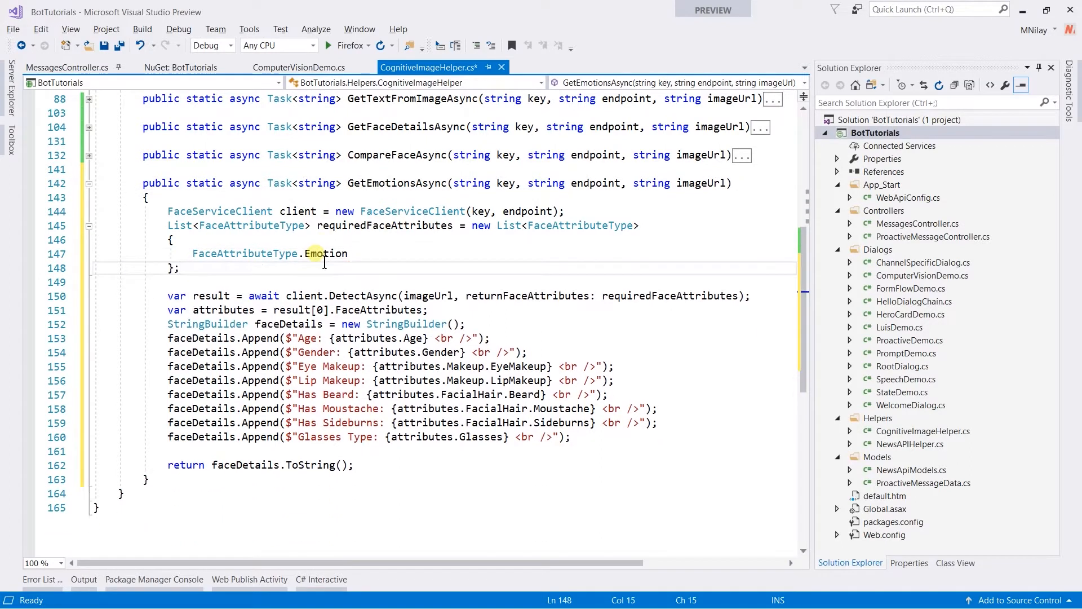
text(emotion)
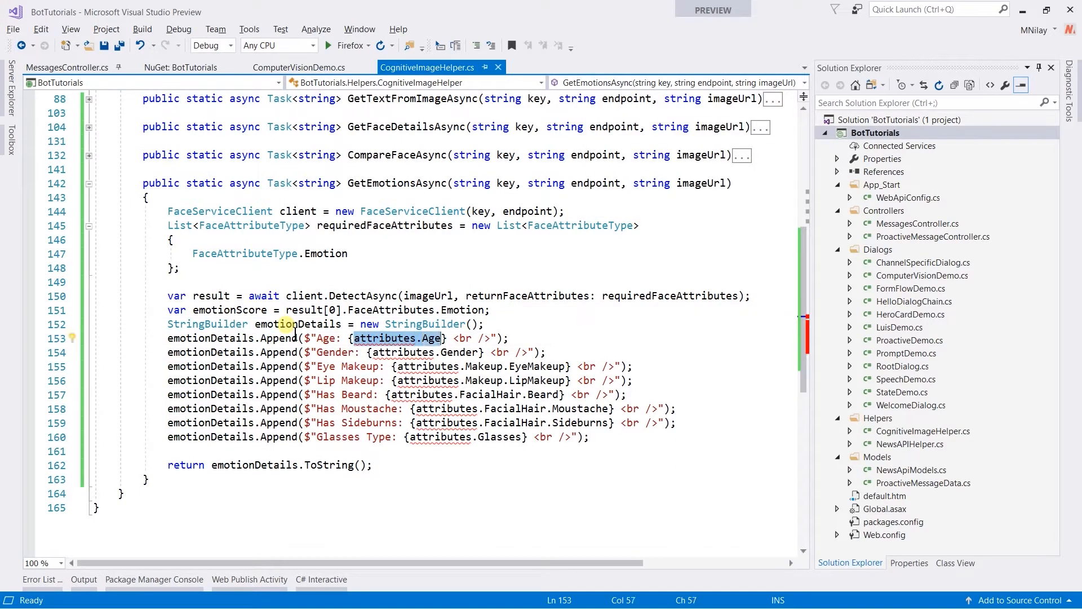
text(emotionScore.ToRankedList().First()
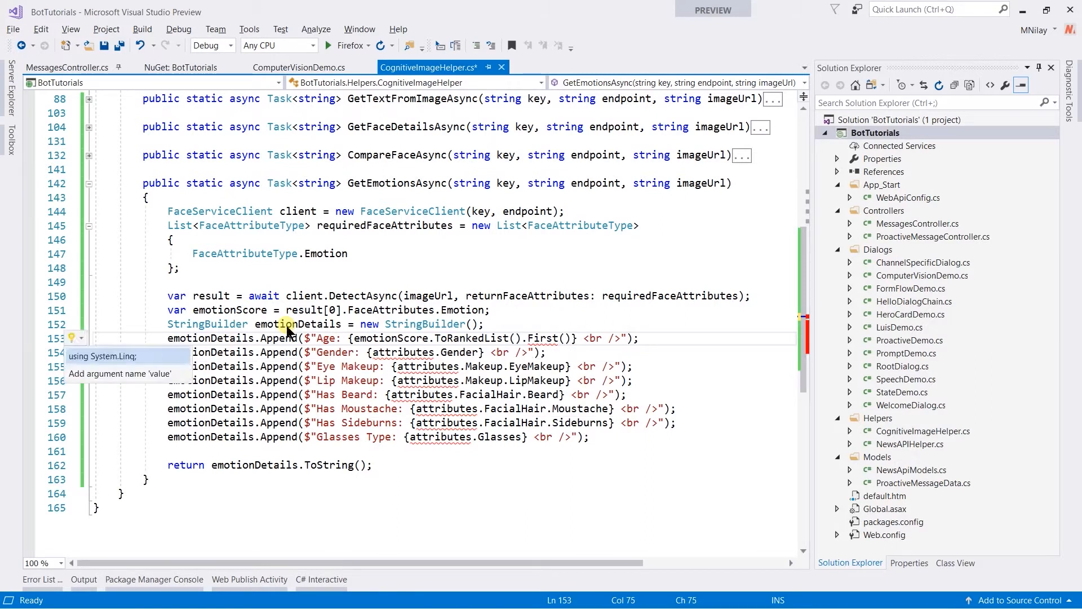
text(.Key)
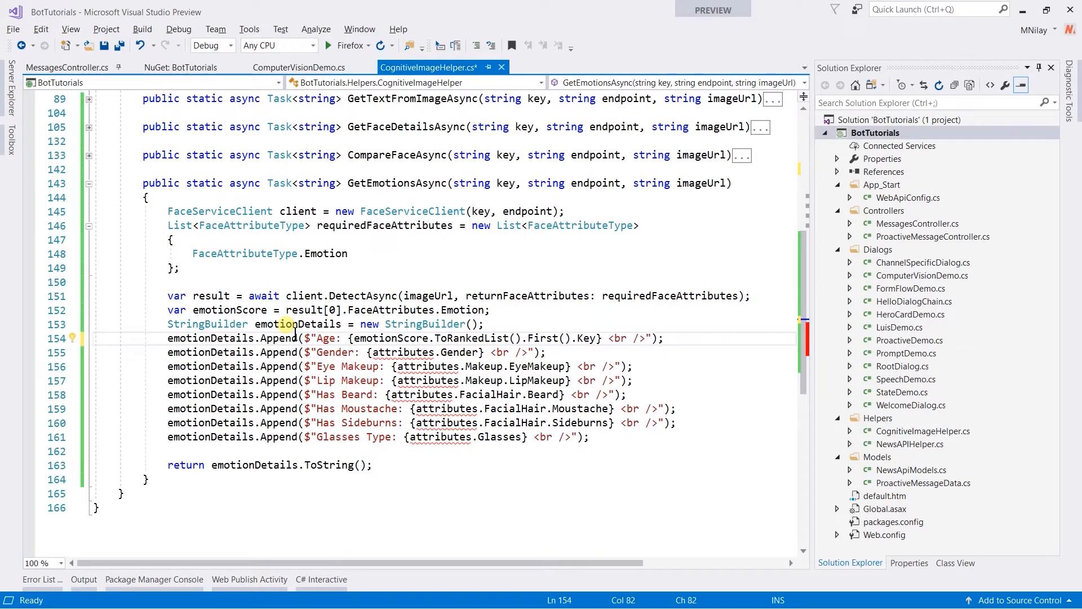
text(Top Rank Emotion is)
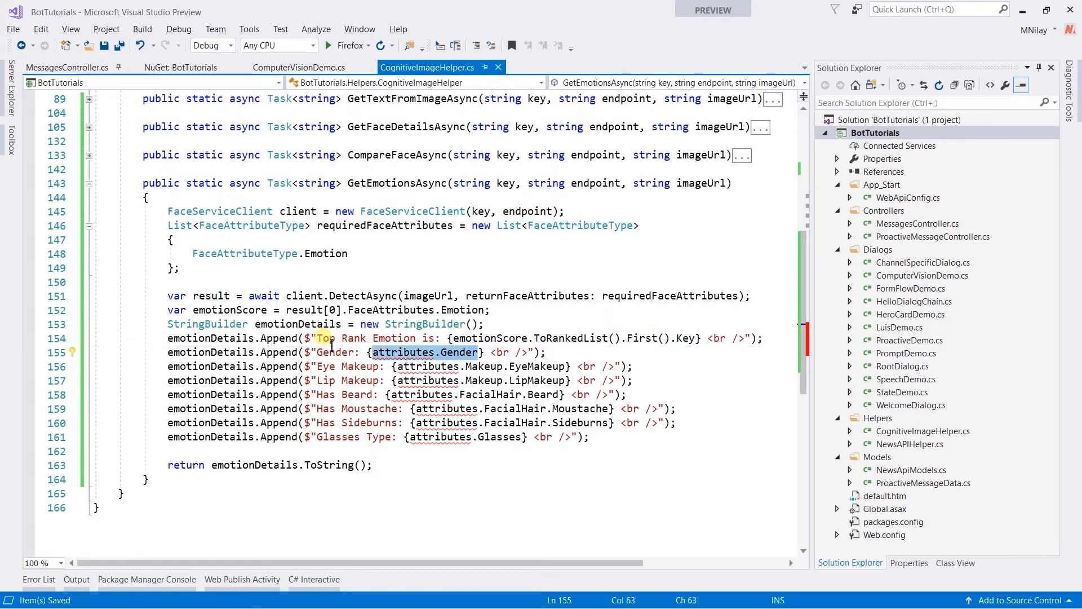
Output emotionScore.Anger through Surprise, adjust the return line, then switch to ComputerVisionDemo.cs
text(emotionScore.Anger)
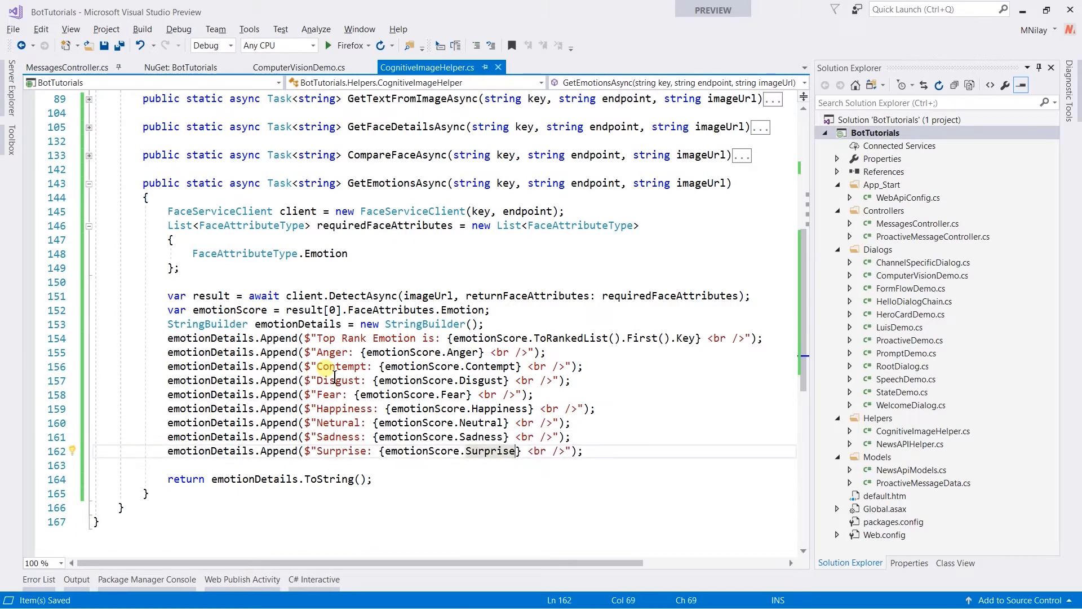
double_click(328, 479)
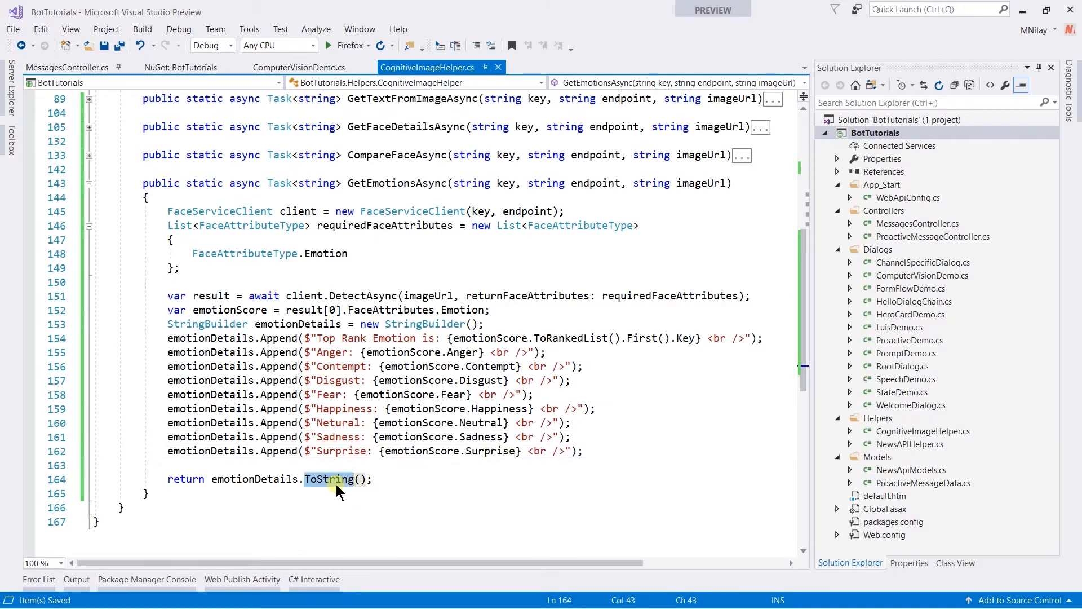
click(298, 67)
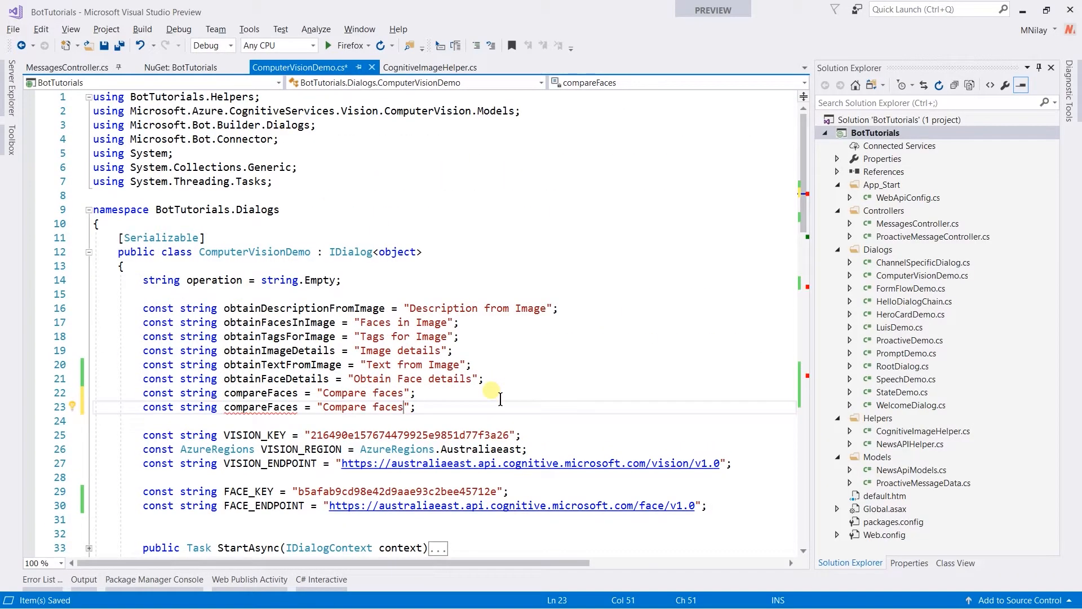
Add the 'Obtain Emotions' constant, prompt option, and a case calling CognitiveImageHelper.GetEmotionsAsync
text(Obtain Emotion)
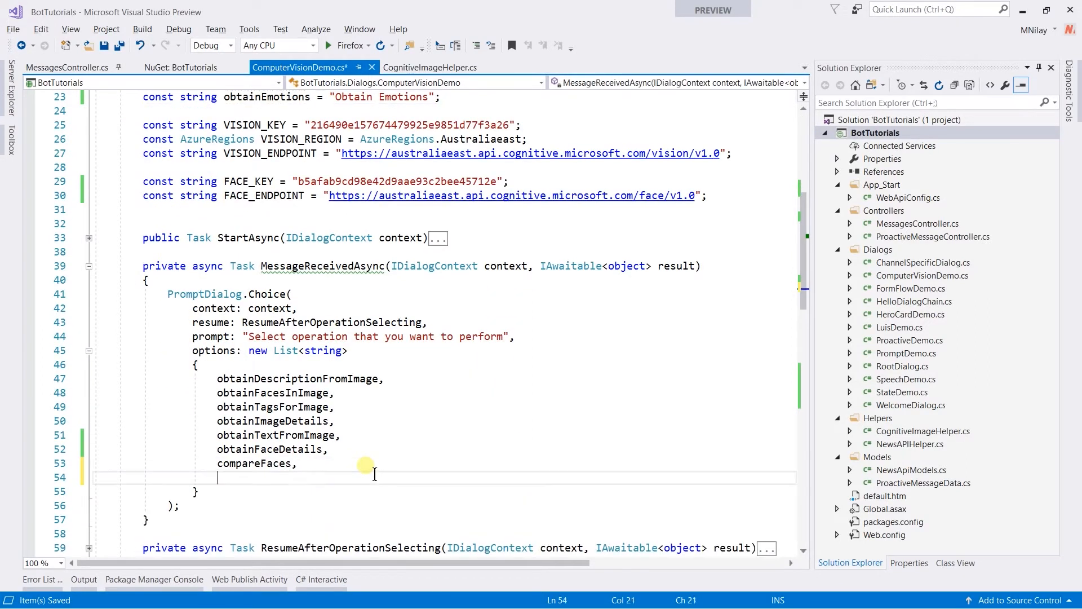
text(obta)
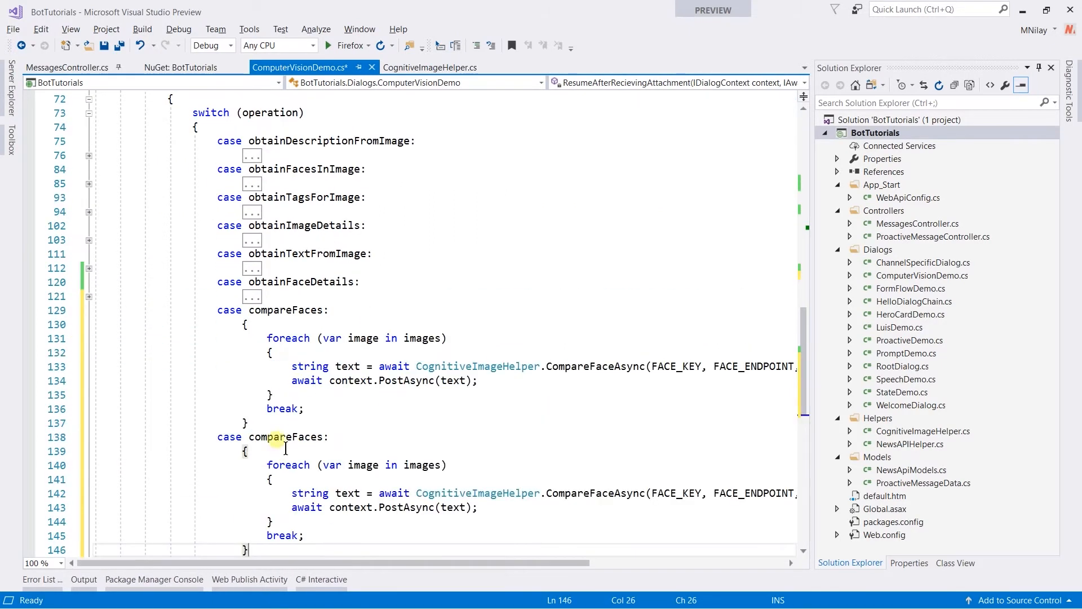
text(.get)
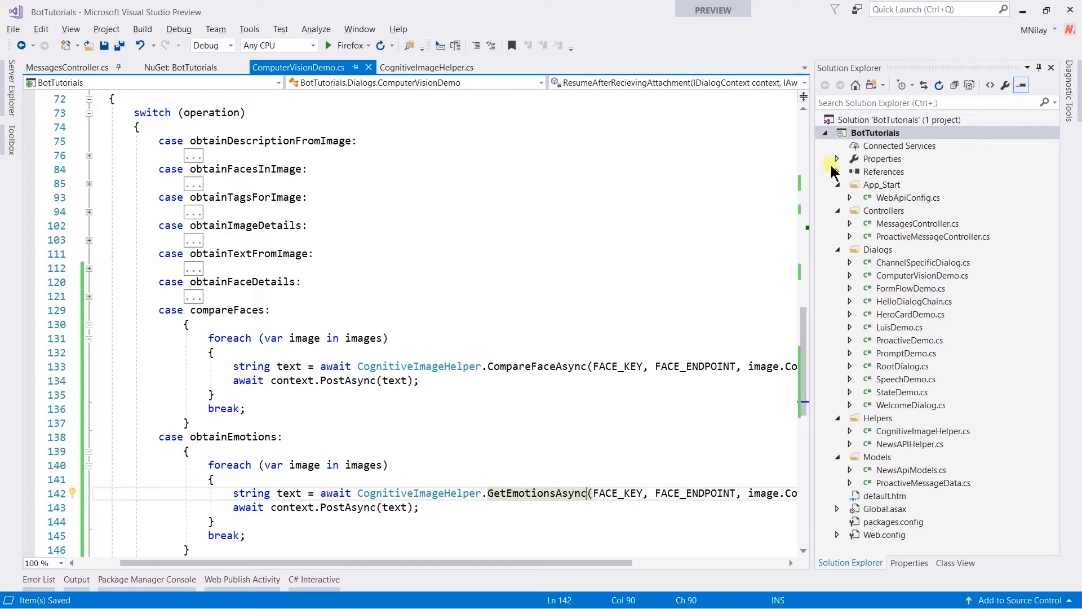
Publish the BotTutorials project to the mybot123-b557 Azure site
right_click(875, 132)
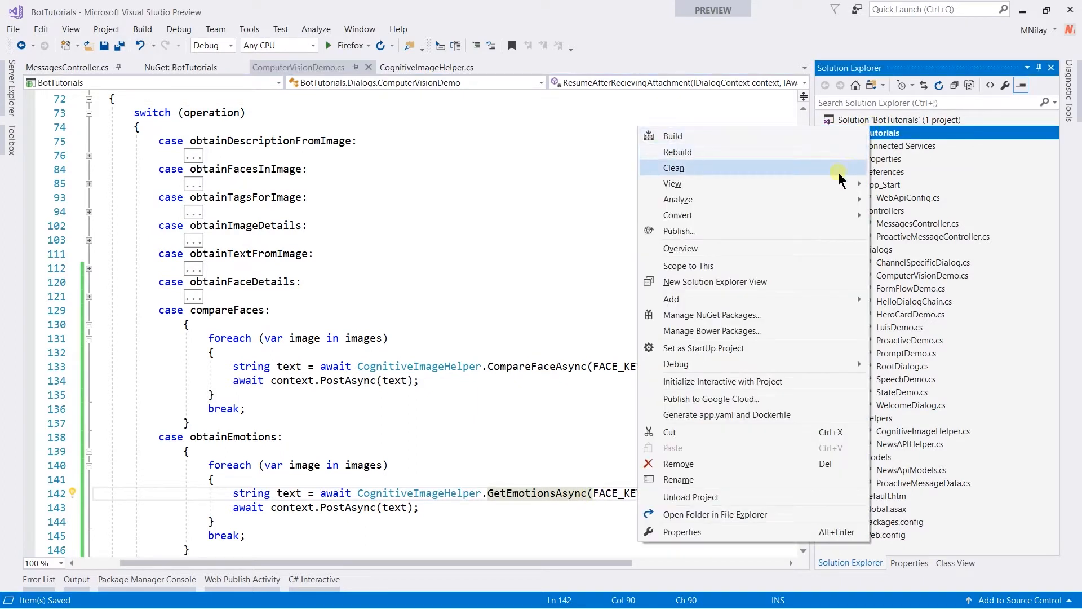
click(679, 230)
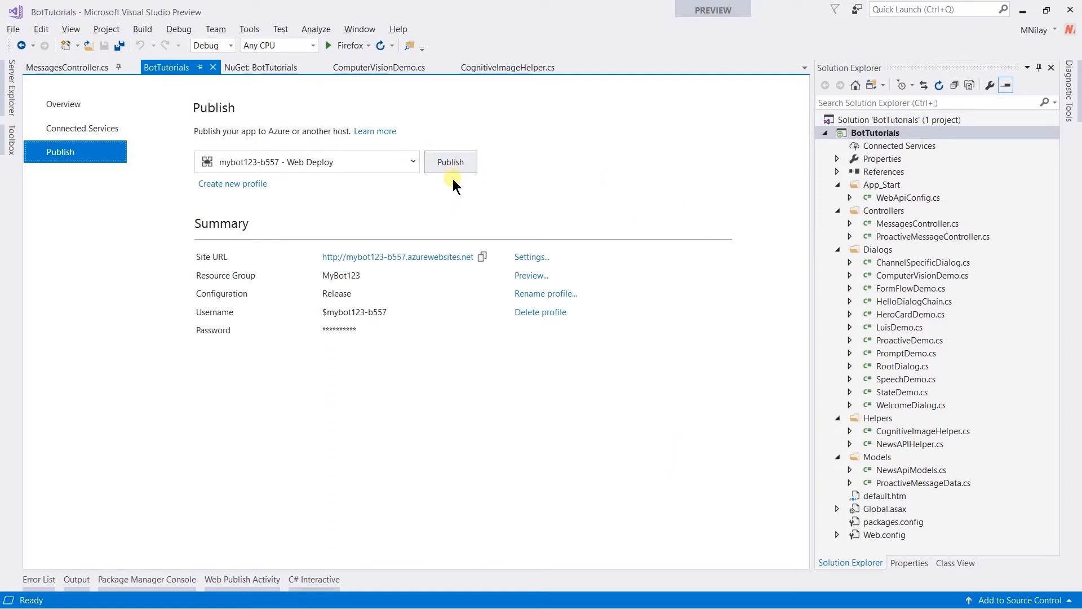
click(449, 162)
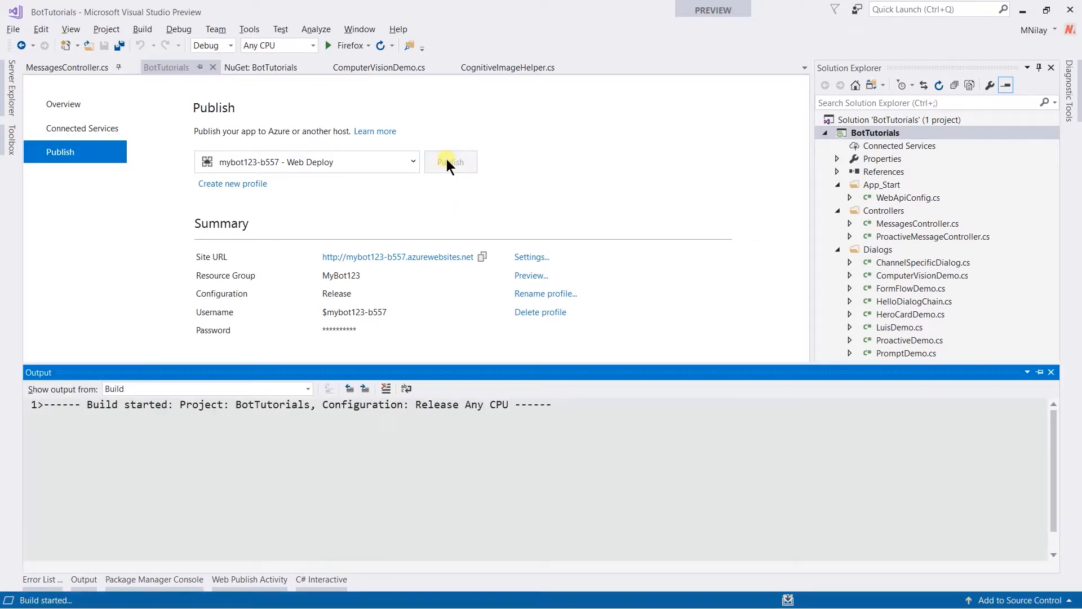
click(449, 162)
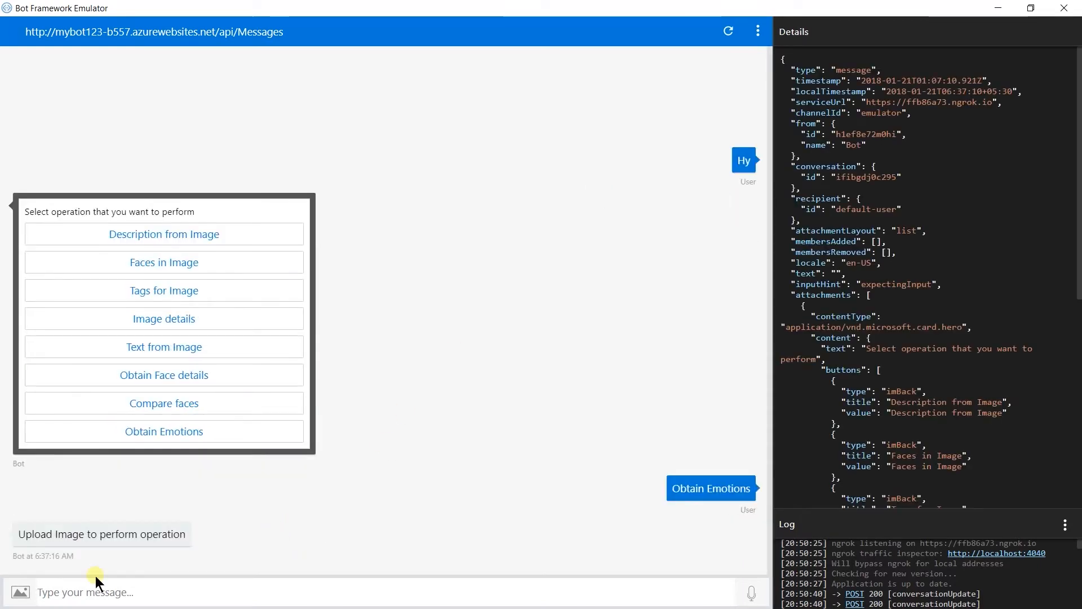
Upload Emotion_02.jpg, review the Anger top-rank result, and restart the conversation
click(19, 592)
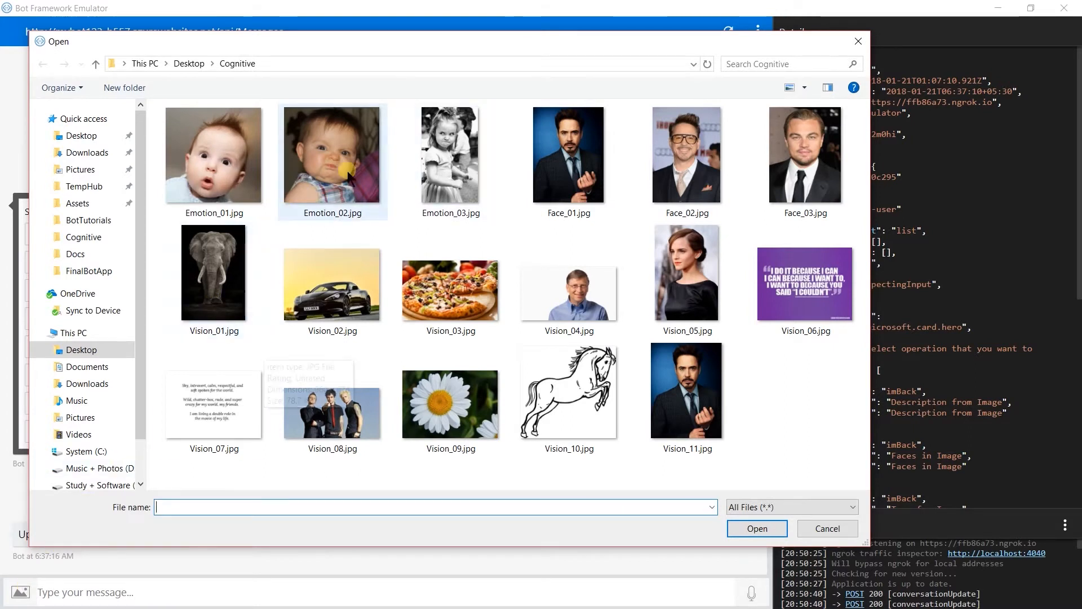
mouse_move(354, 148)
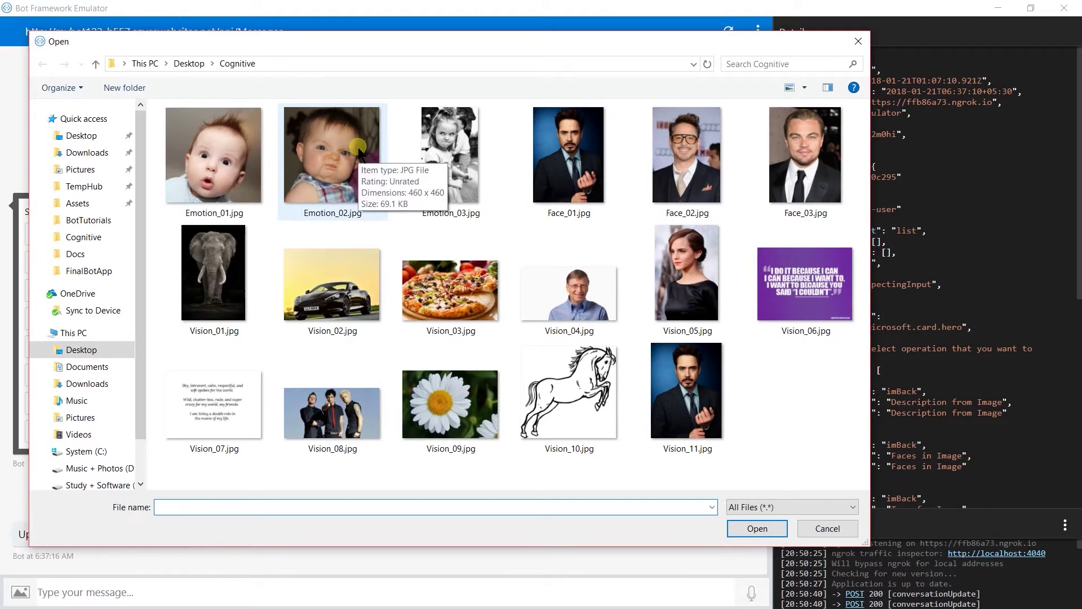
double_click(332, 155)
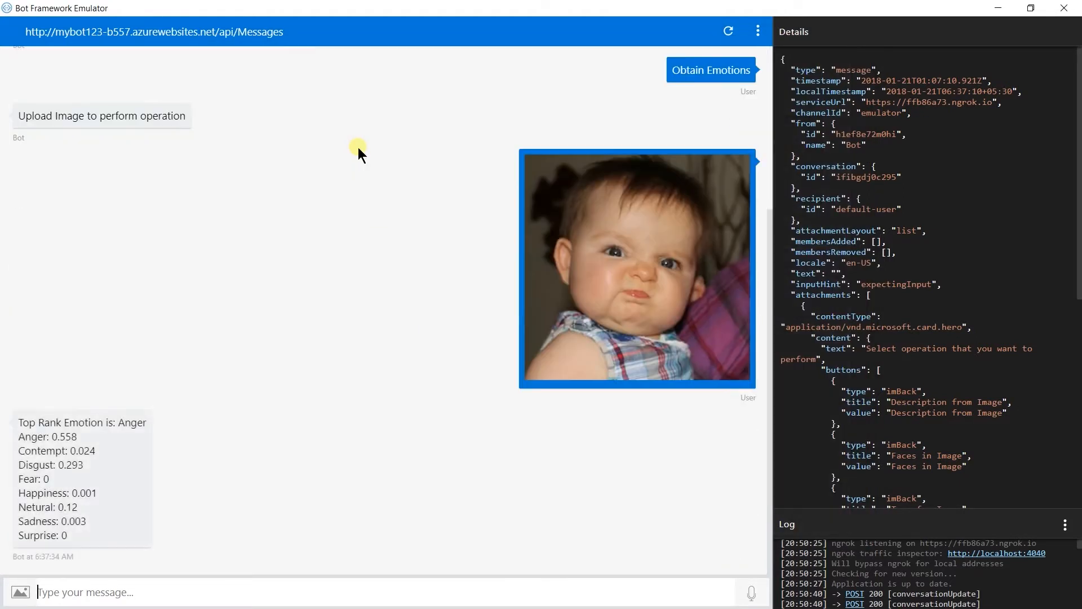
mouse_move(138, 436)
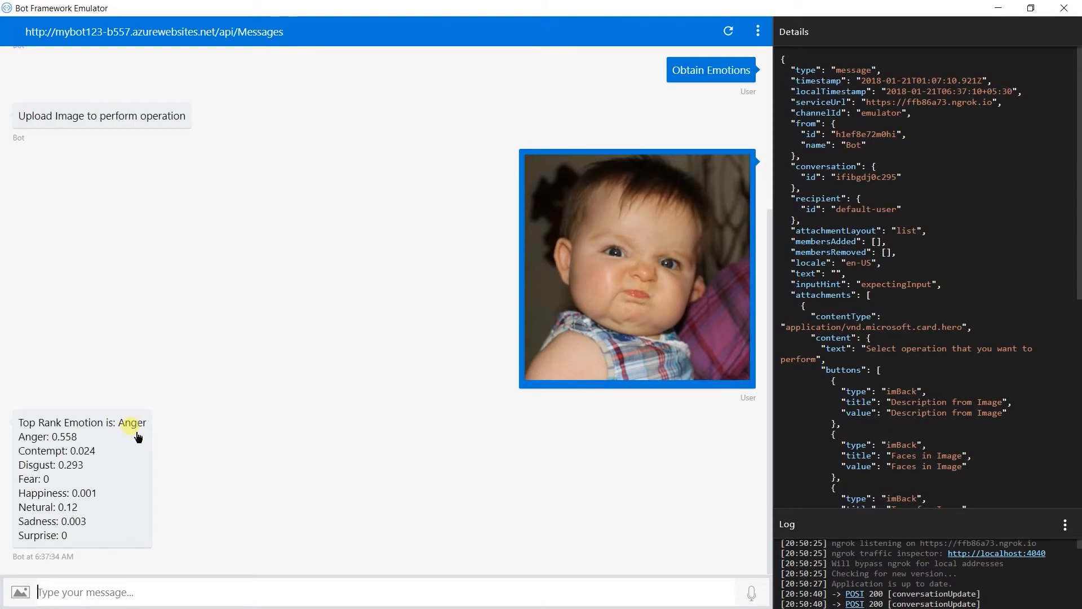
mouse_move(113, 500)
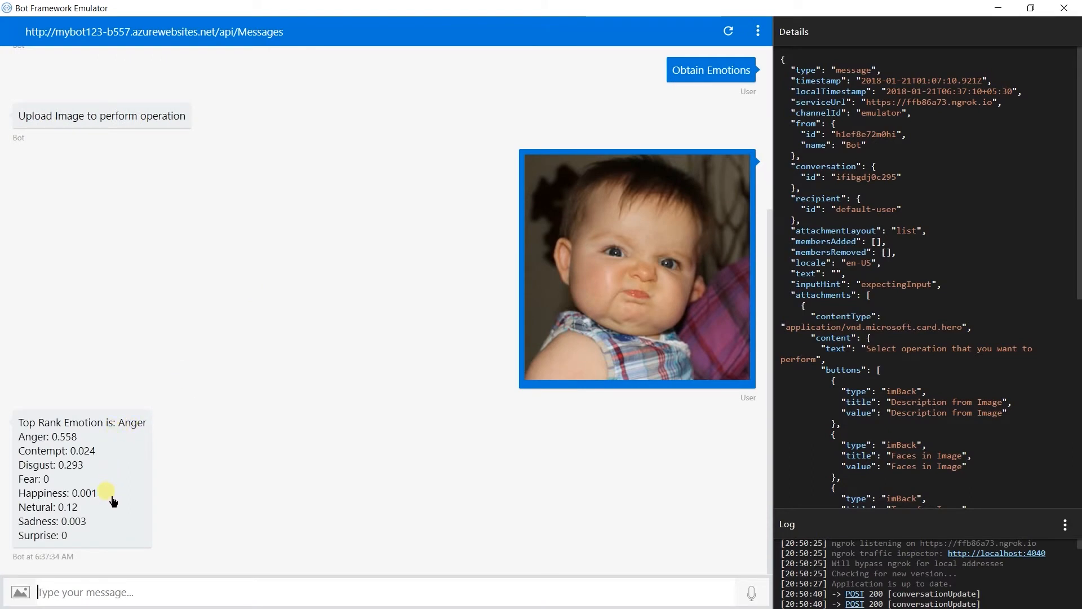
mouse_move(157, 529)
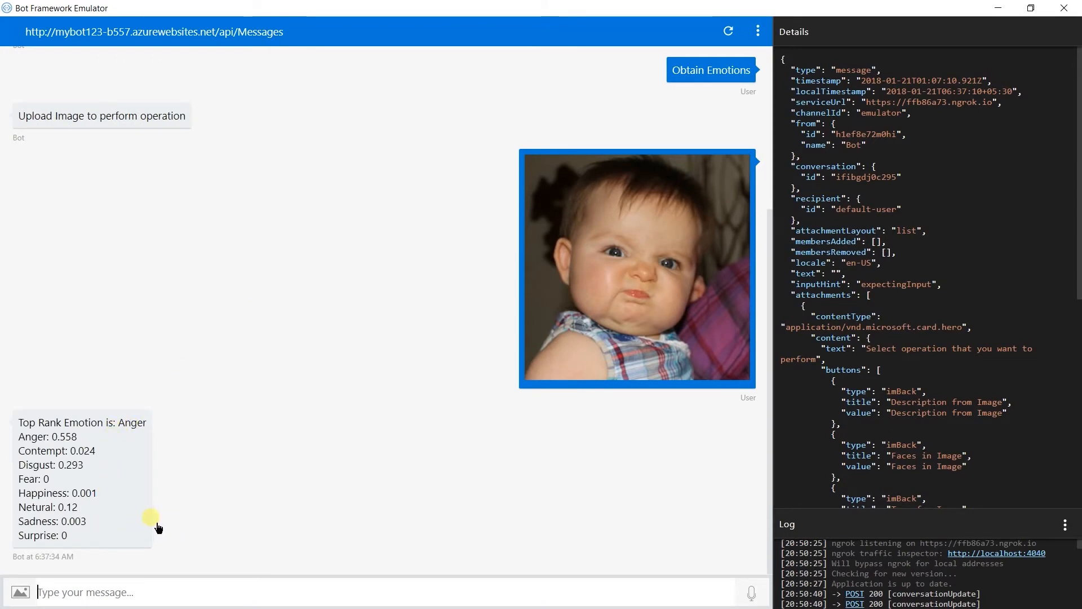
click(727, 31)
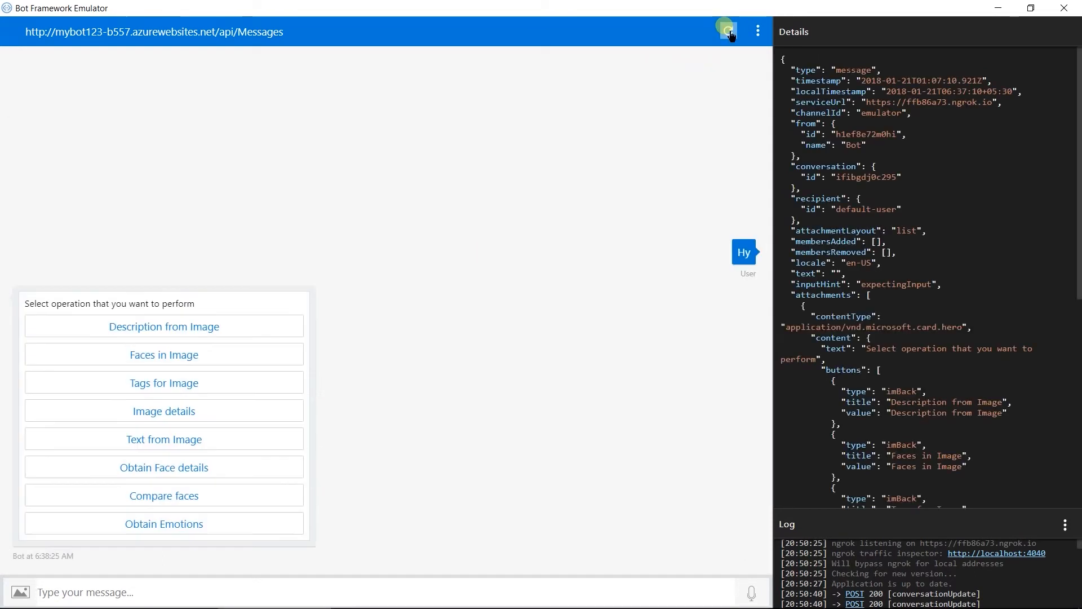
Choose Obtain Emotions for the Emotion_01.jpg photo, then restart the conversation
click(164, 523)
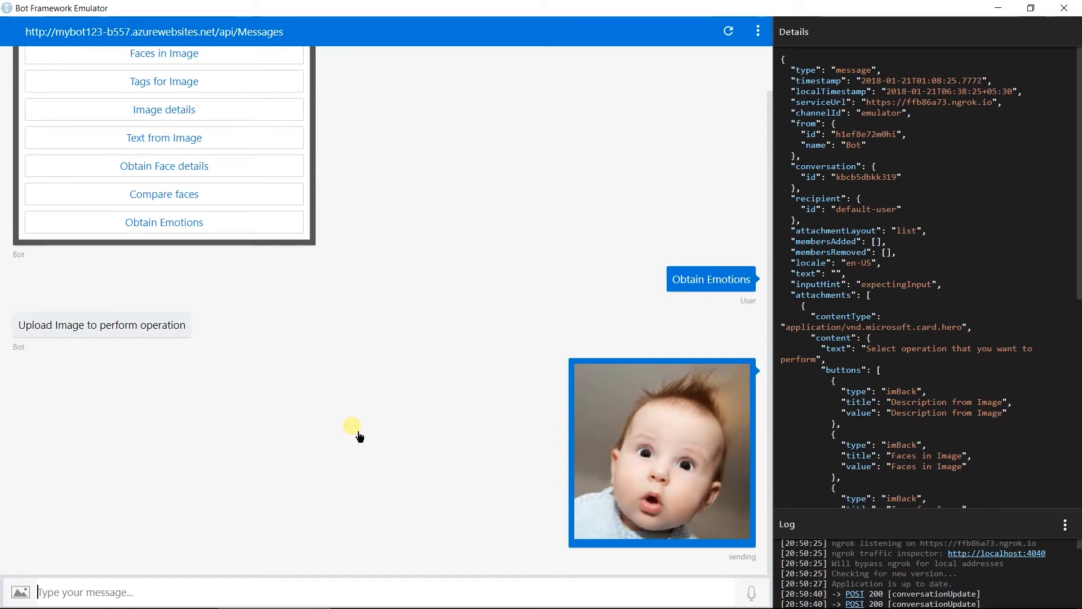
click(711, 279)
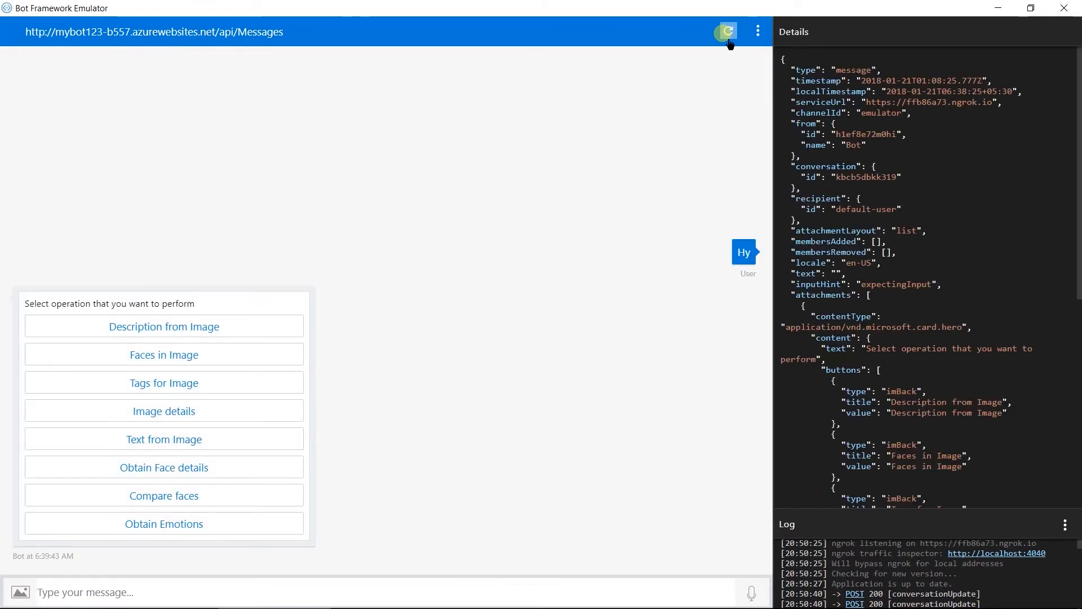
Choose Obtain Emotions and upload Emotion_03.jpg, getting Anger at 0.837
click(164, 523)
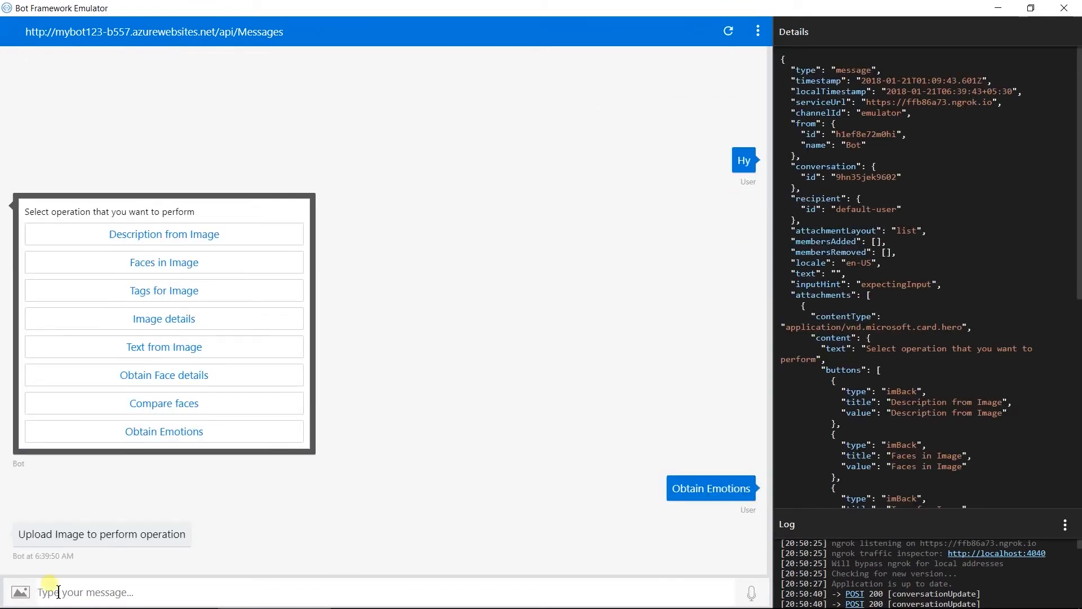
click(21, 593)
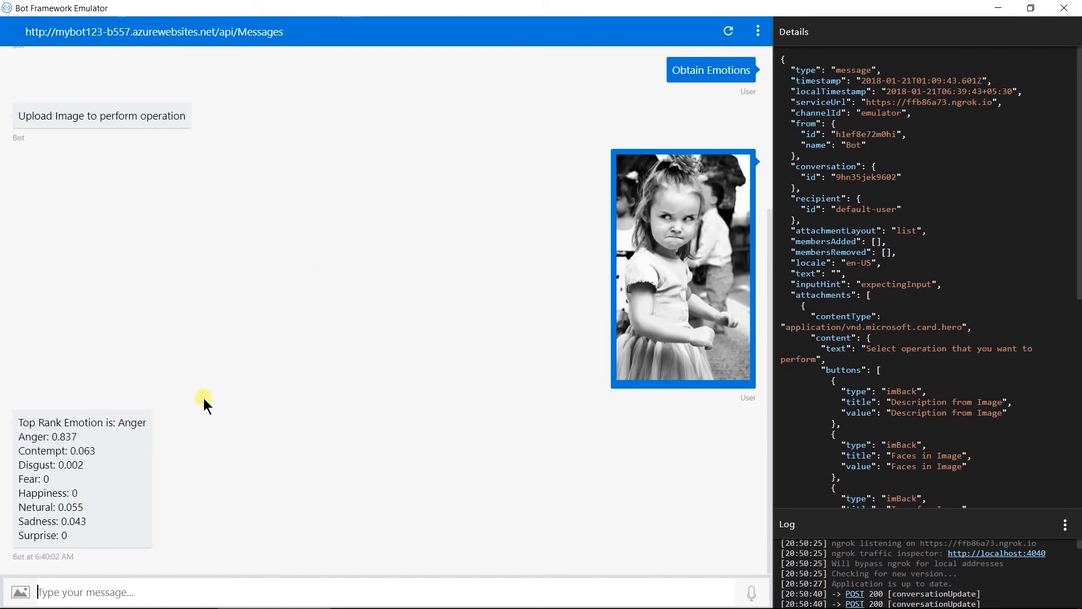
mouse_move(176, 443)
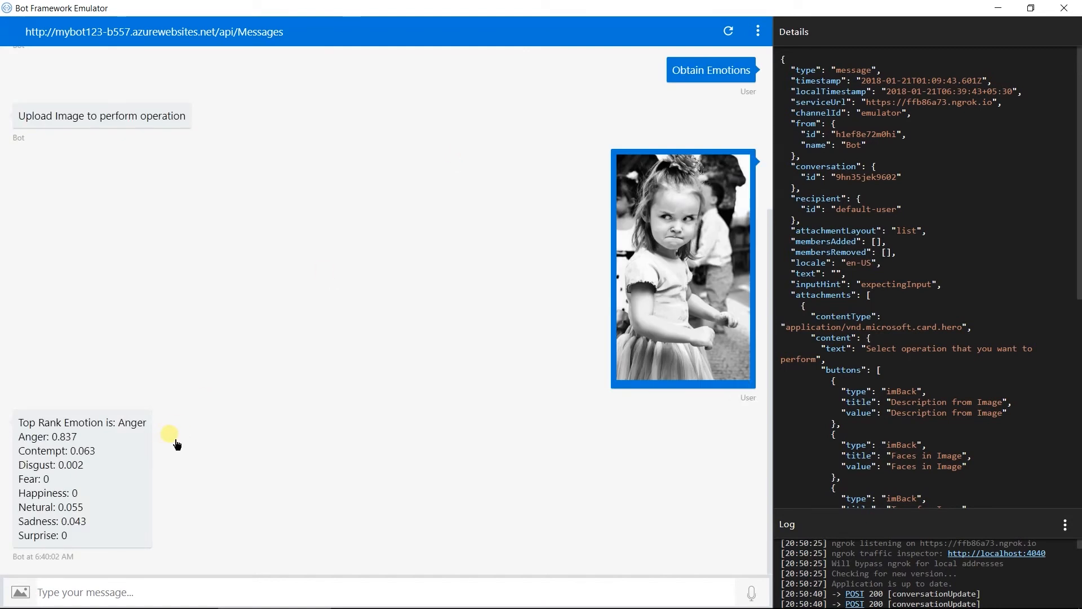
Return to the PowerPoint slide show on the Retrieve Emotions slide
key(alt+tab)
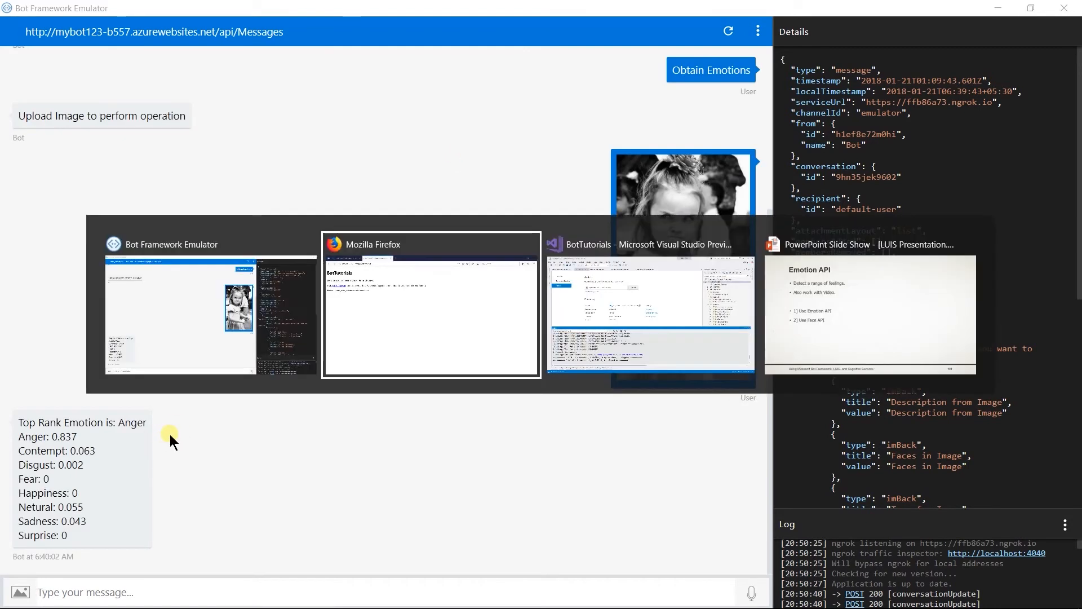
click(869, 311)
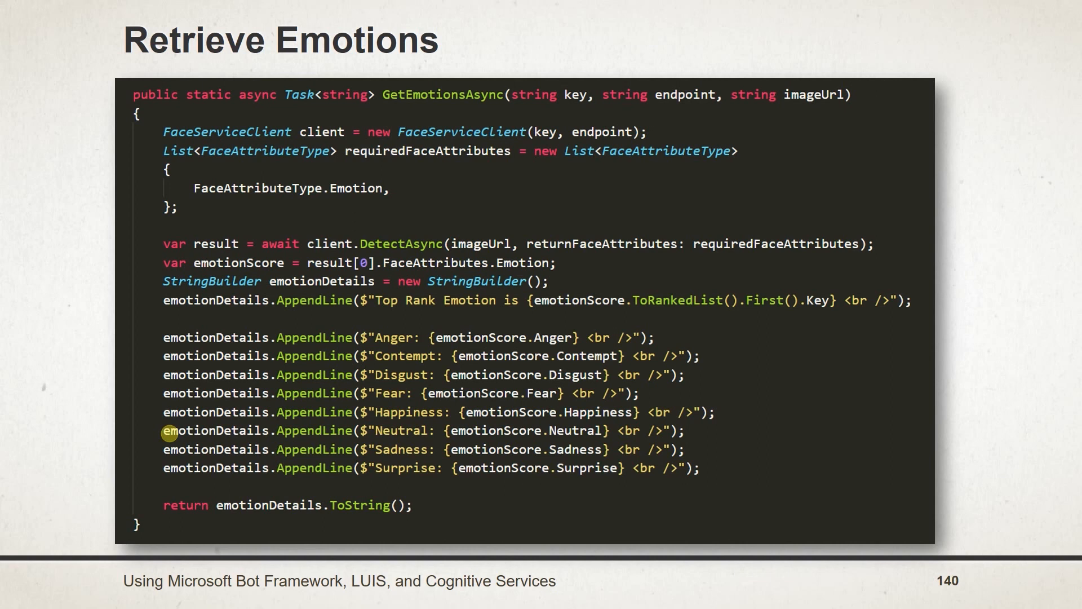